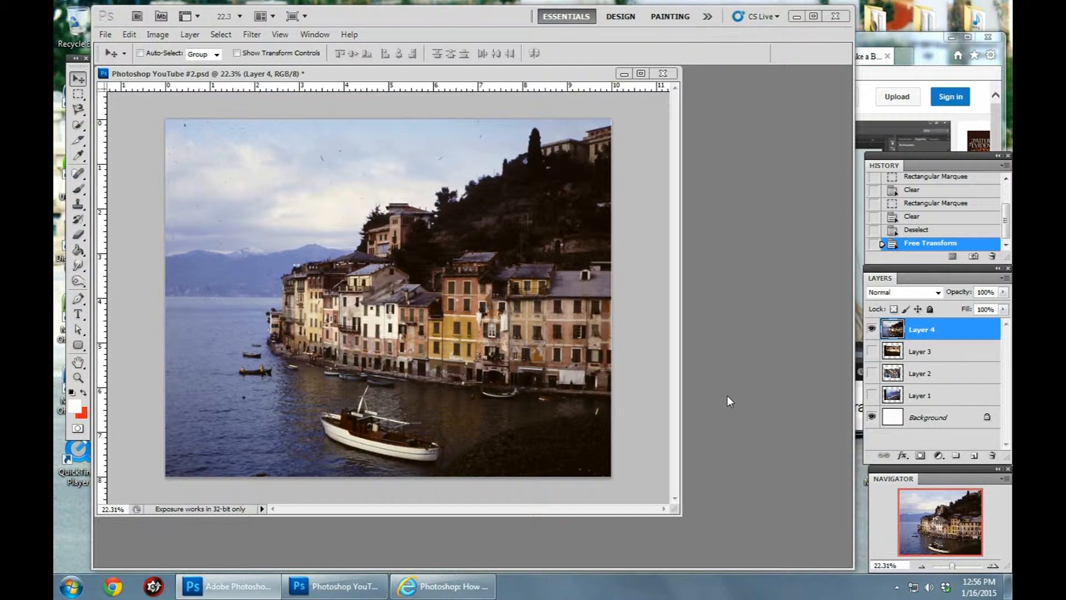
mouse_move(292, 65)
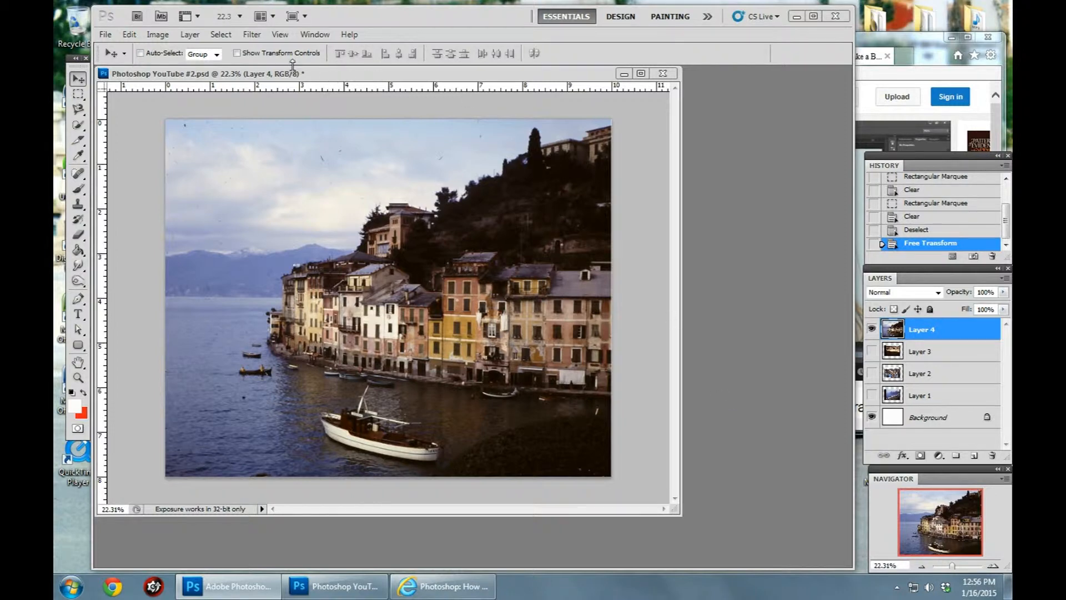
Switch the workspace to Full Screen Mode With Menu Bar via the View menu
click(280, 34)
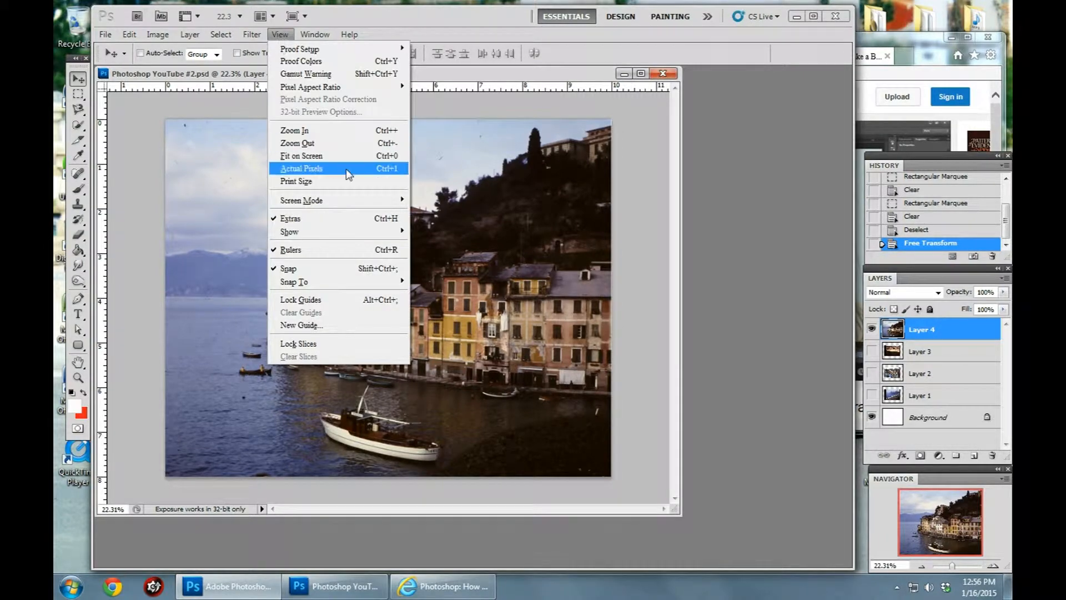
mouse_move(301, 200)
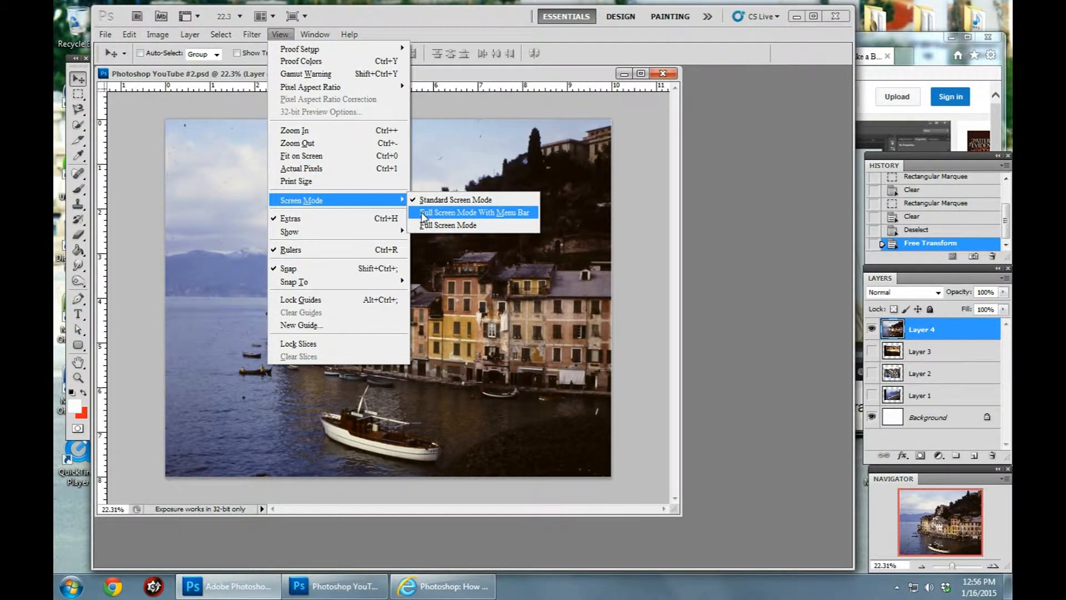
click(474, 212)
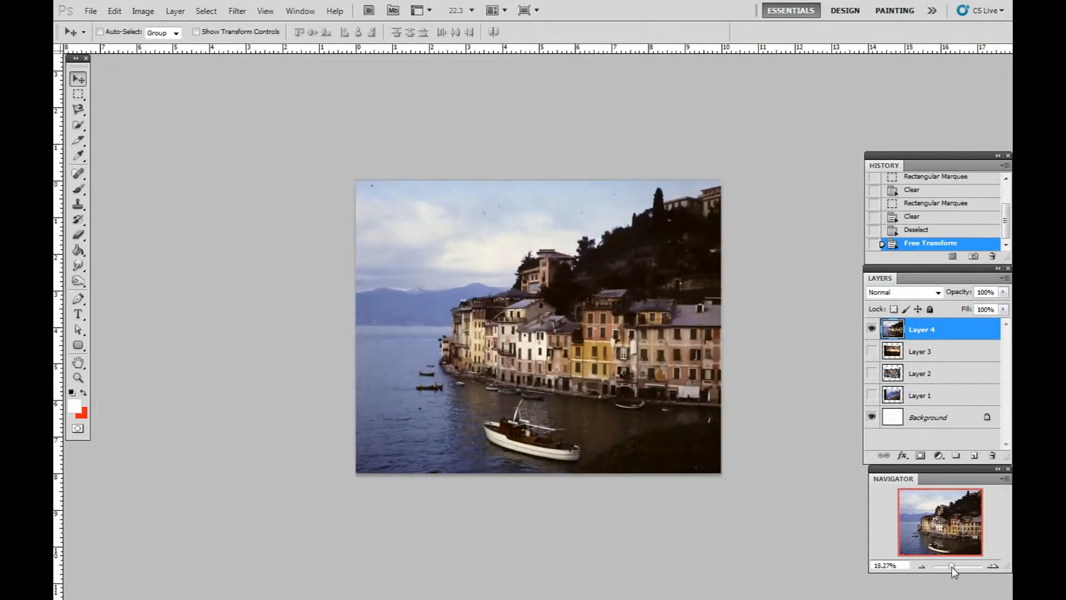
Zoom in with the Navigator slider to about 33% to reveal the dust specks in the sky
drag(952, 565, 956, 565)
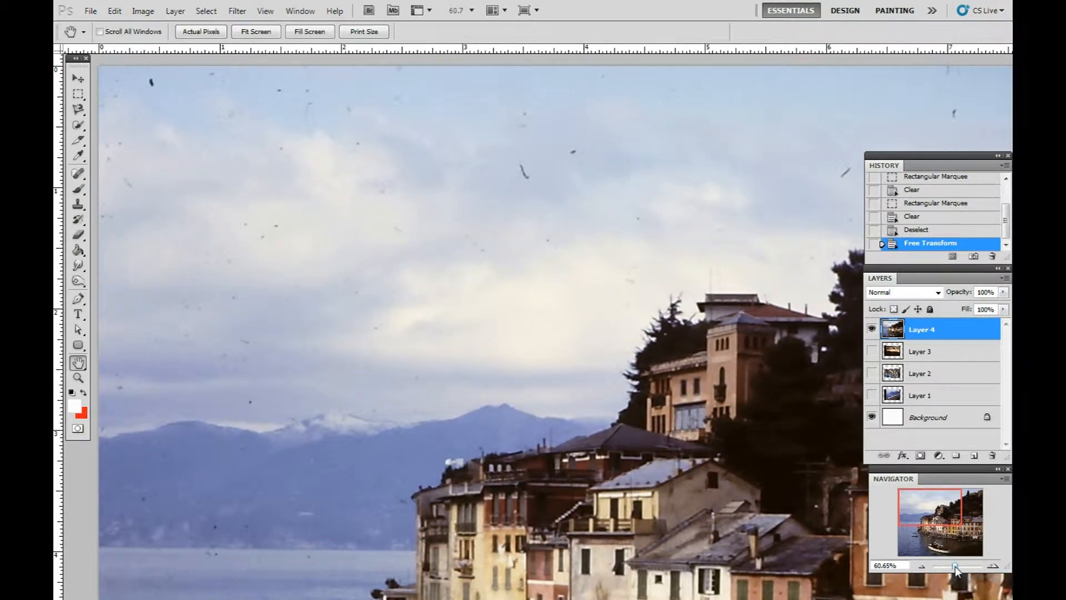
mouse_move(955, 568)
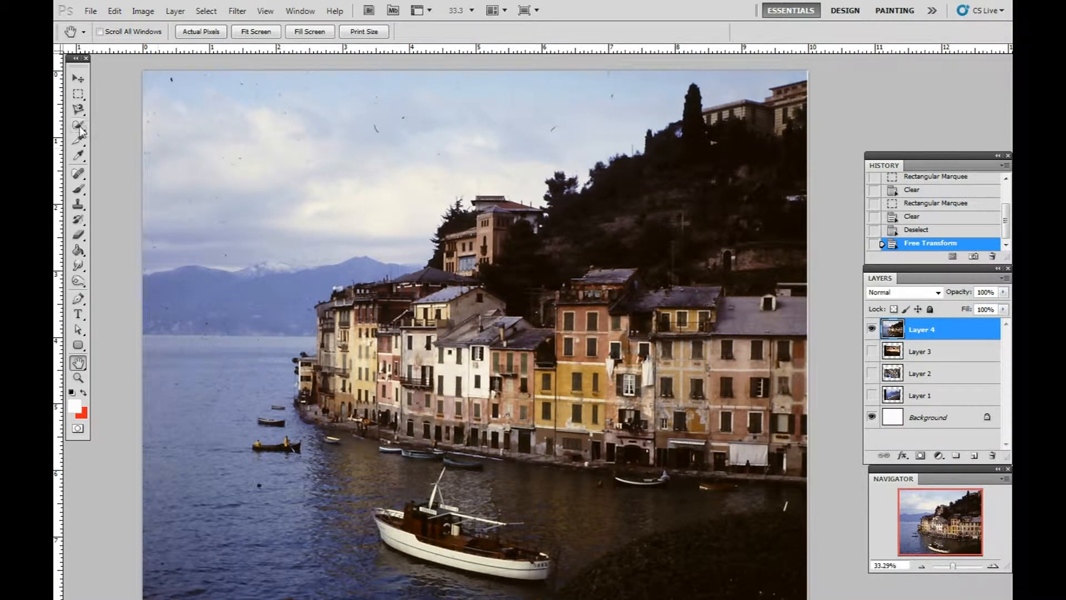
Choose the Quick Selection tool and check its 39 px soft-edged brush in the picker
click(78, 125)
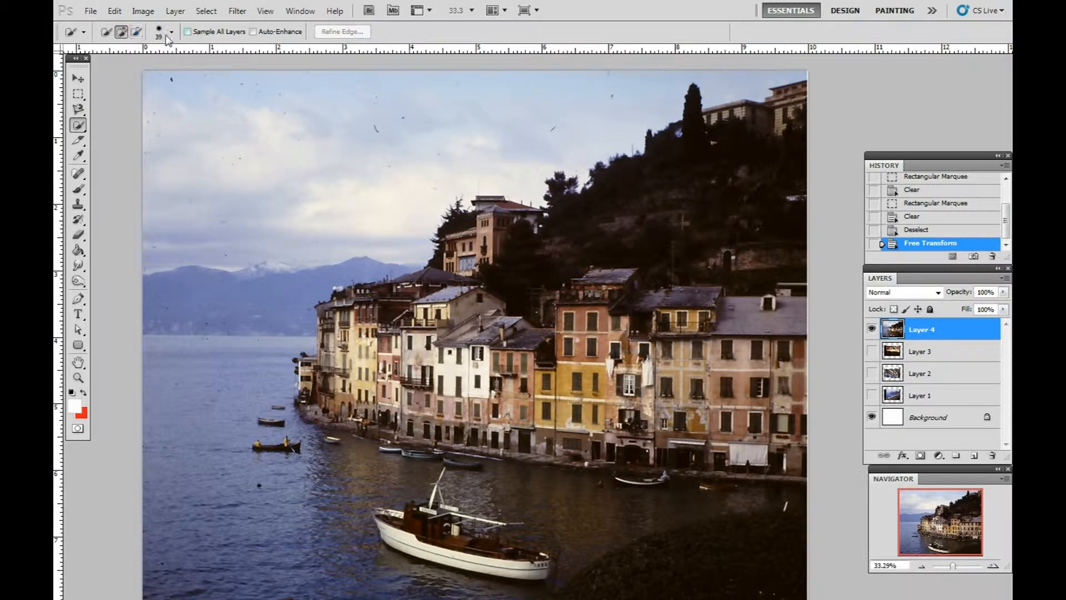
click(172, 31)
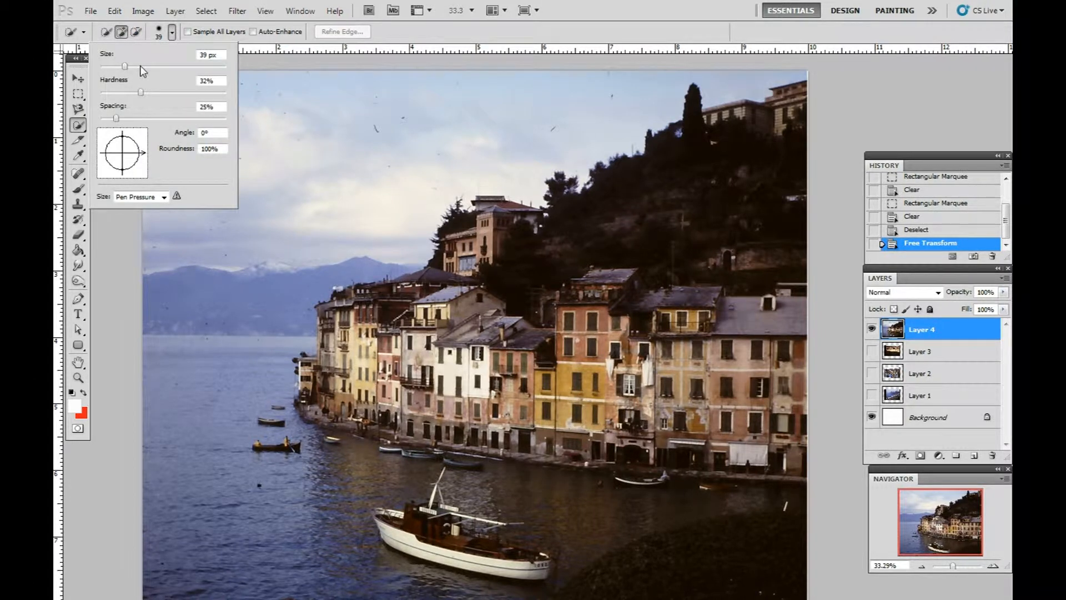
mouse_move(143, 68)
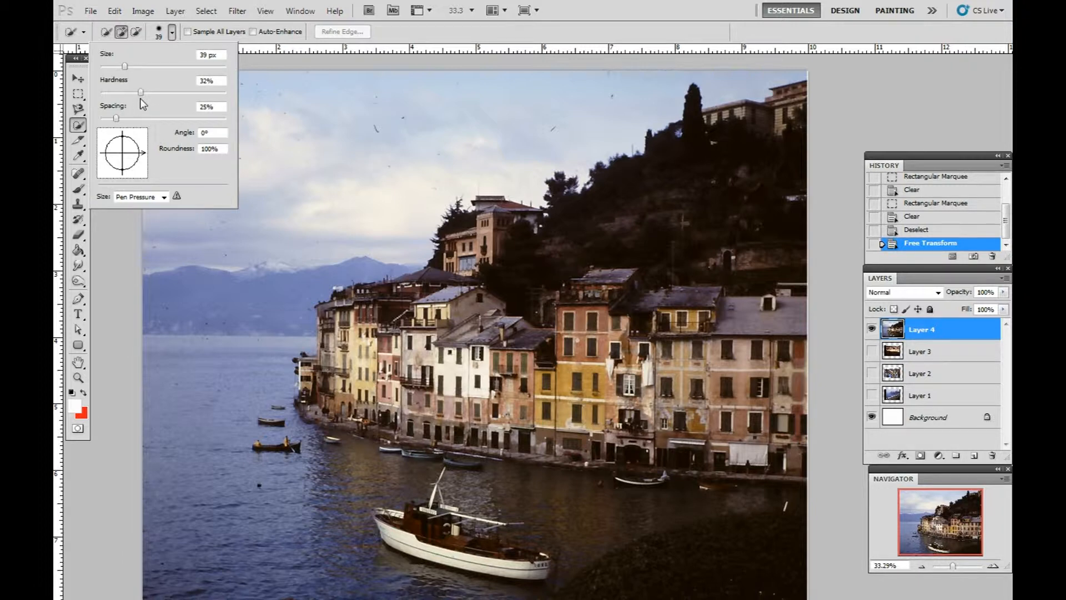
mouse_move(324, 68)
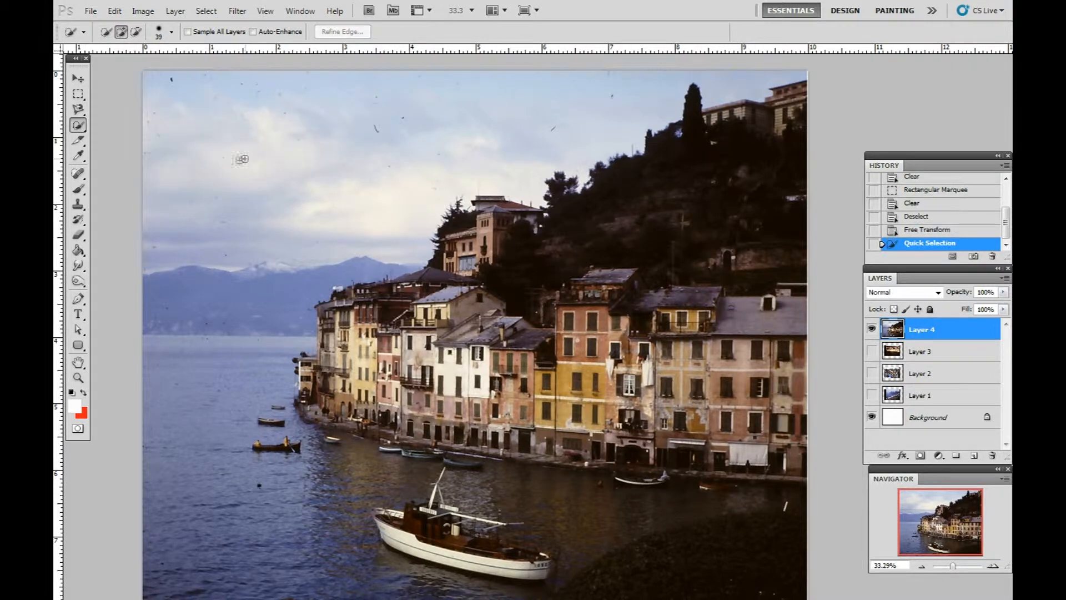
Drag a quick selection across the sky above the mountains and hillside town
drag(241, 159, 351, 172)
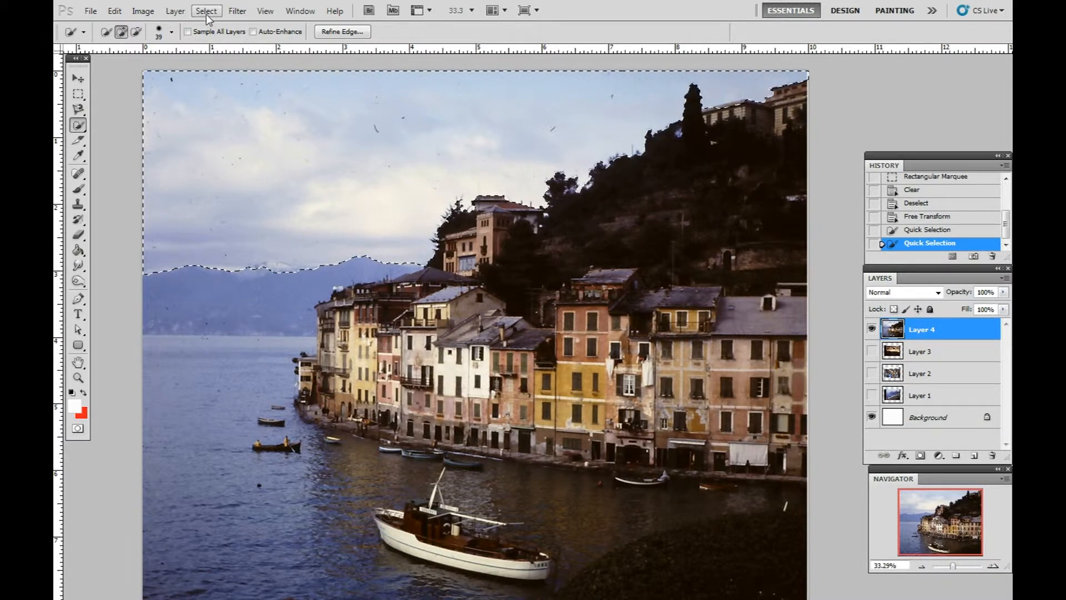
Contract the sky selection by 20 pixels via Select > Modify > Contract
click(205, 10)
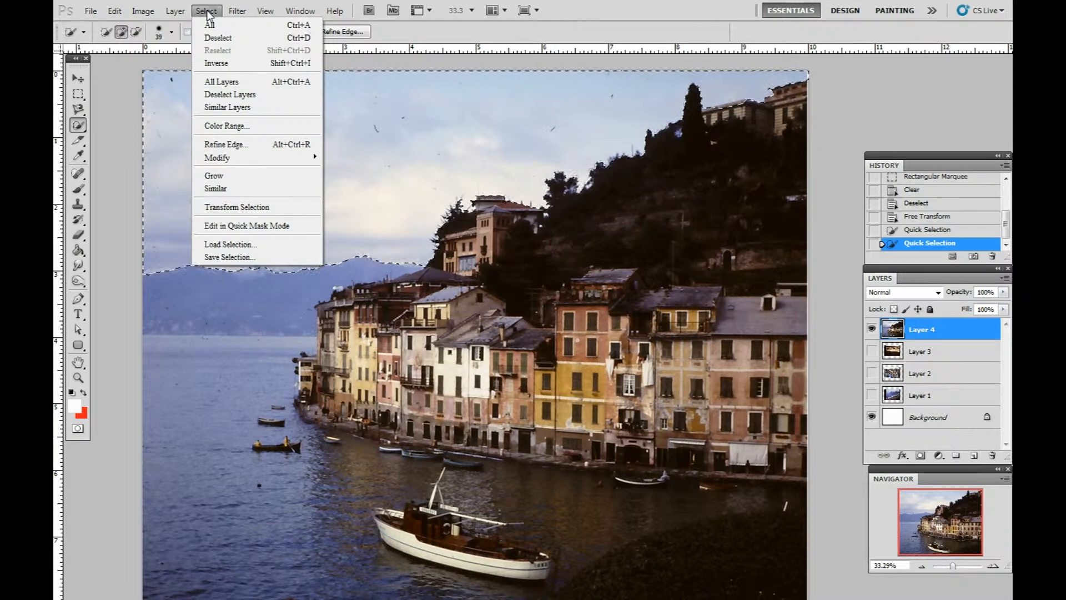
mouse_move(218, 157)
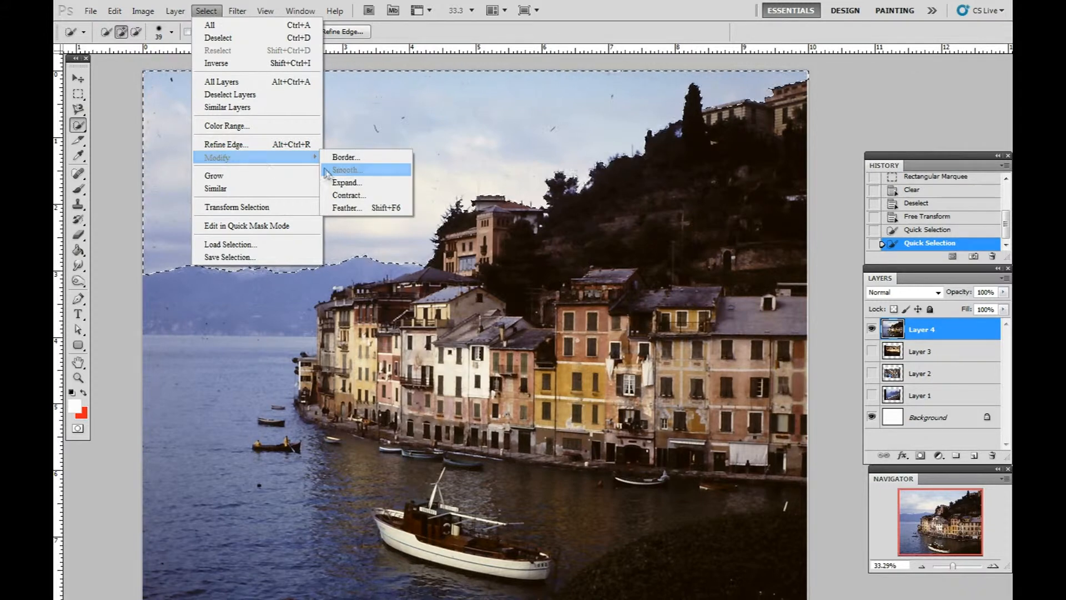
mouse_move(353, 196)
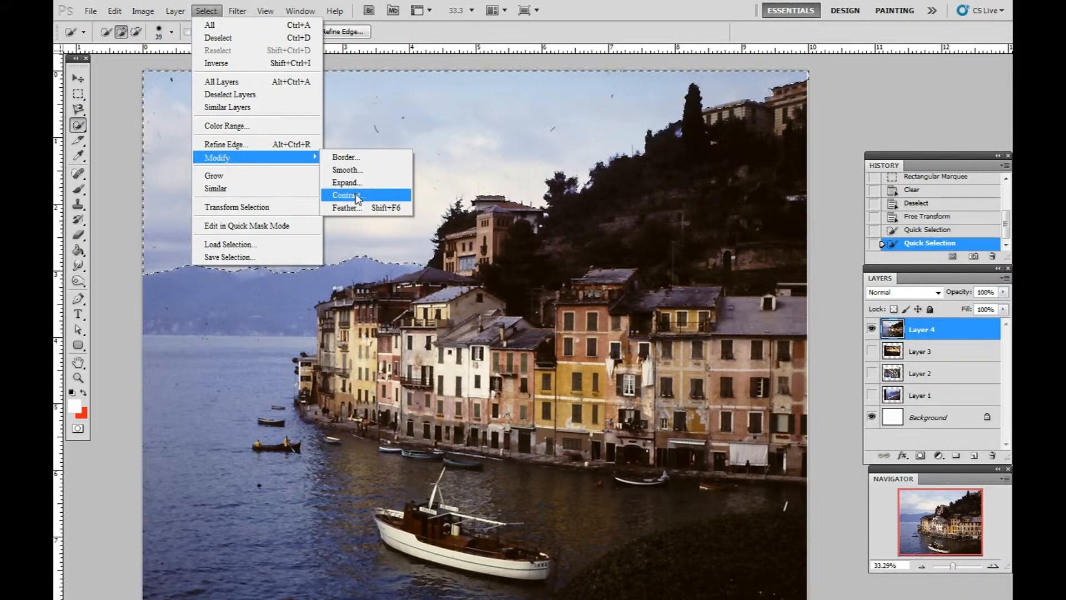
click(345, 196)
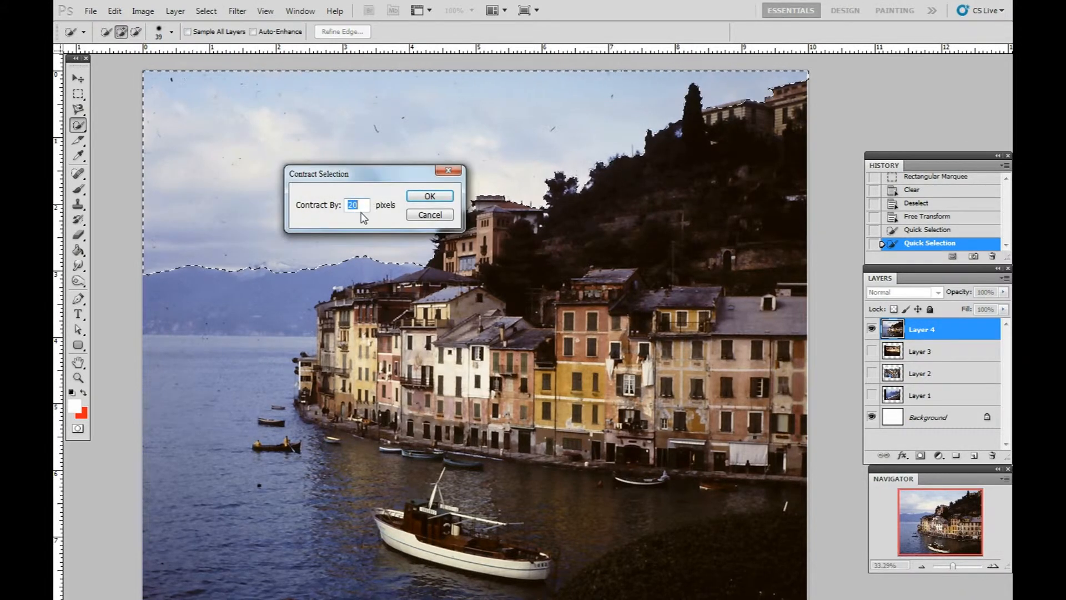
mouse_move(356, 219)
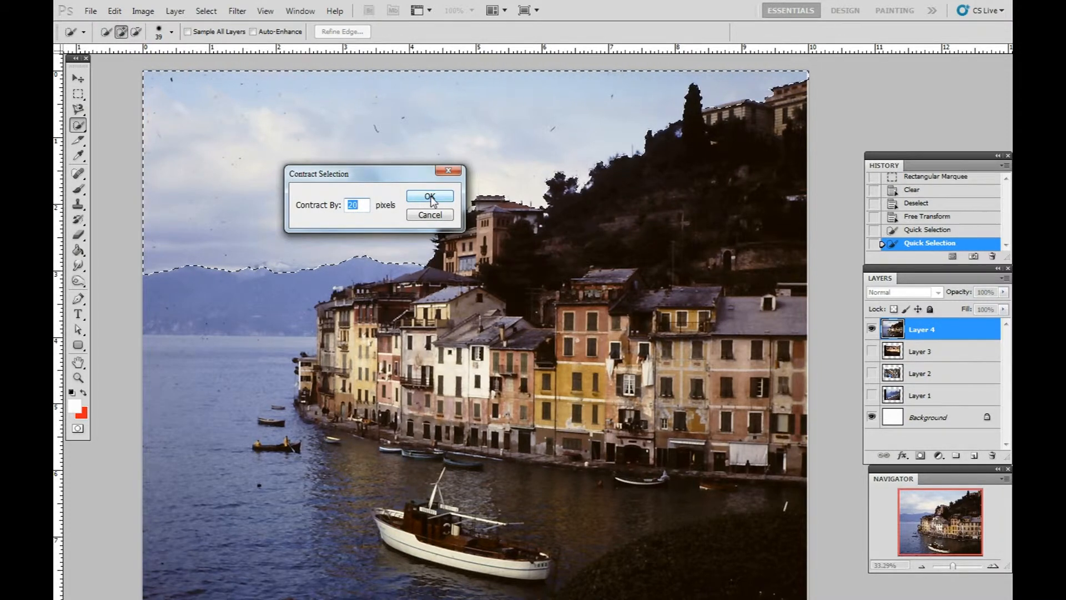
click(429, 197)
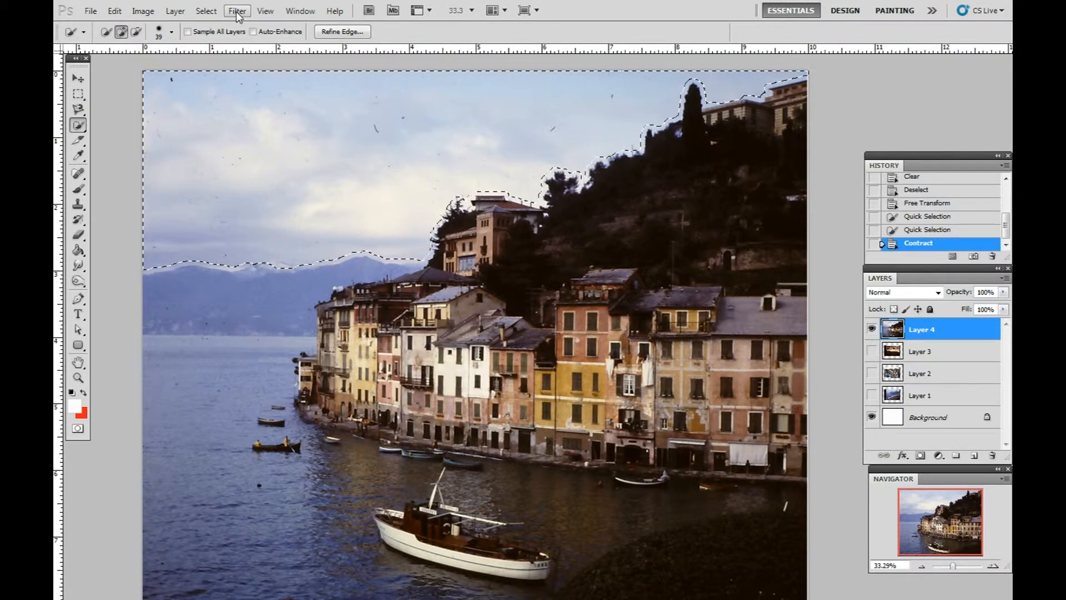
Apply the Dust & Scratches noise filter to the sky, then deselect with Ctrl+D
click(238, 10)
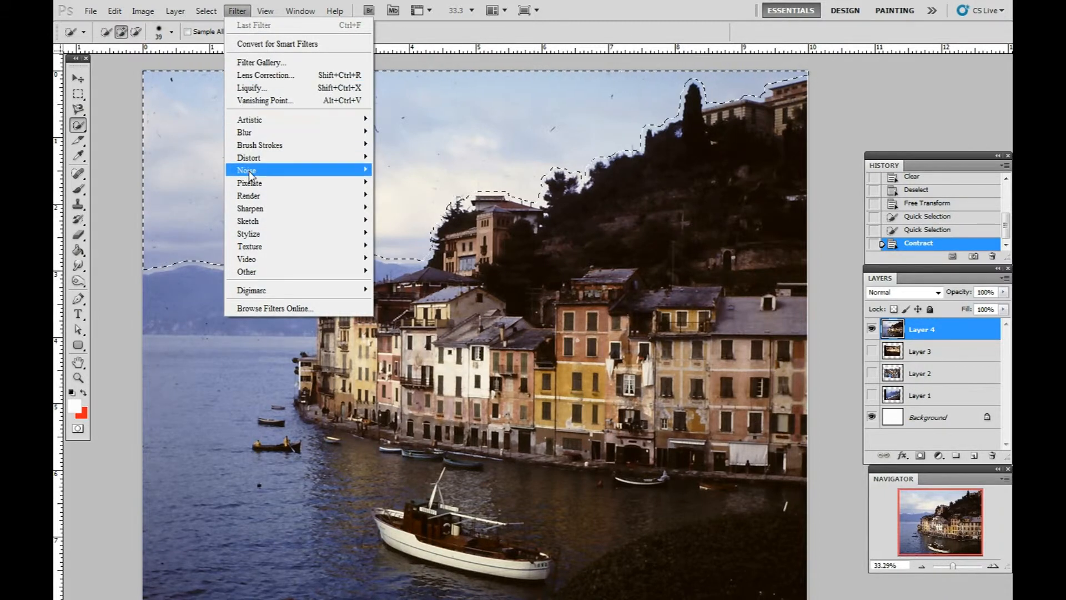
mouse_move(247, 170)
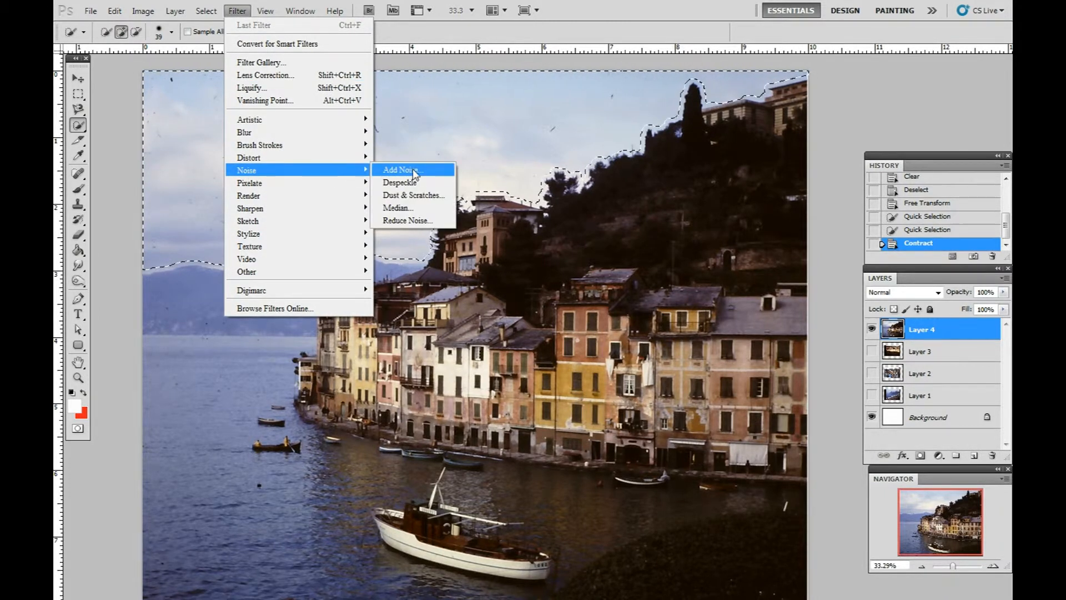
mouse_move(415, 195)
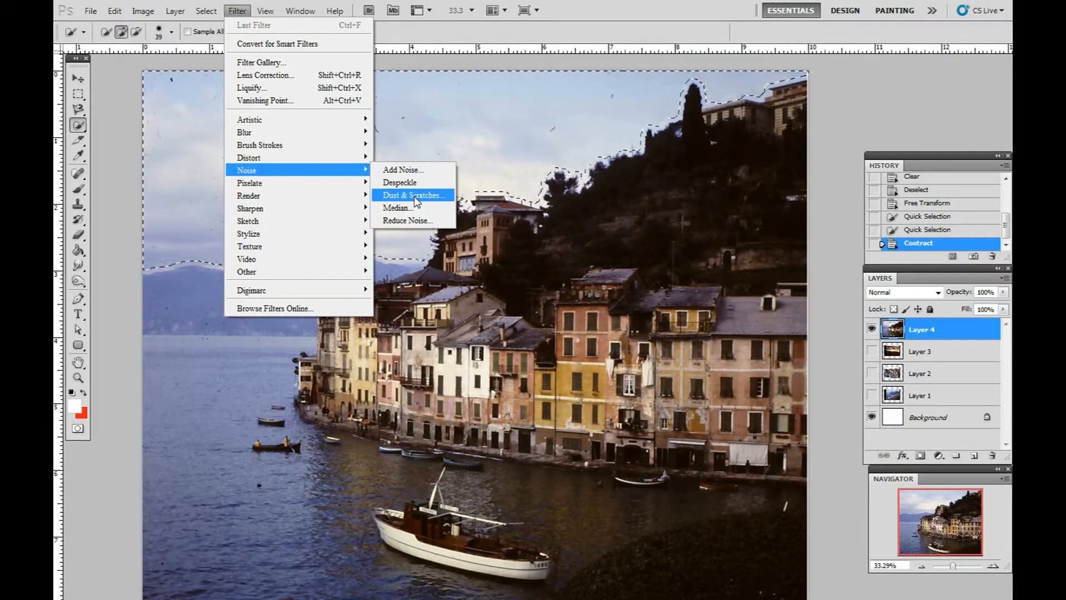
click(413, 196)
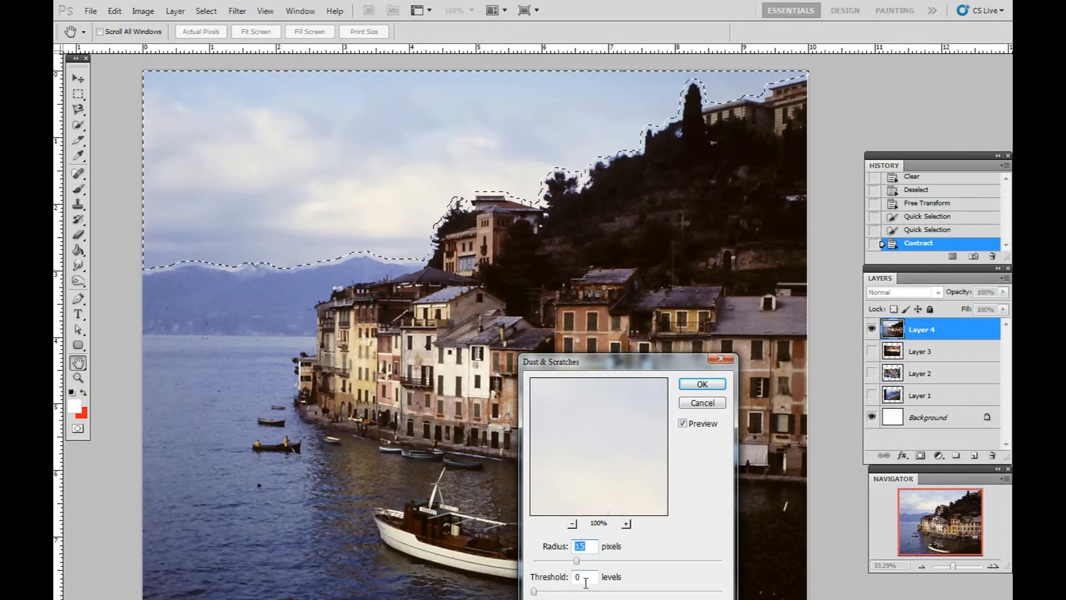
click(702, 384)
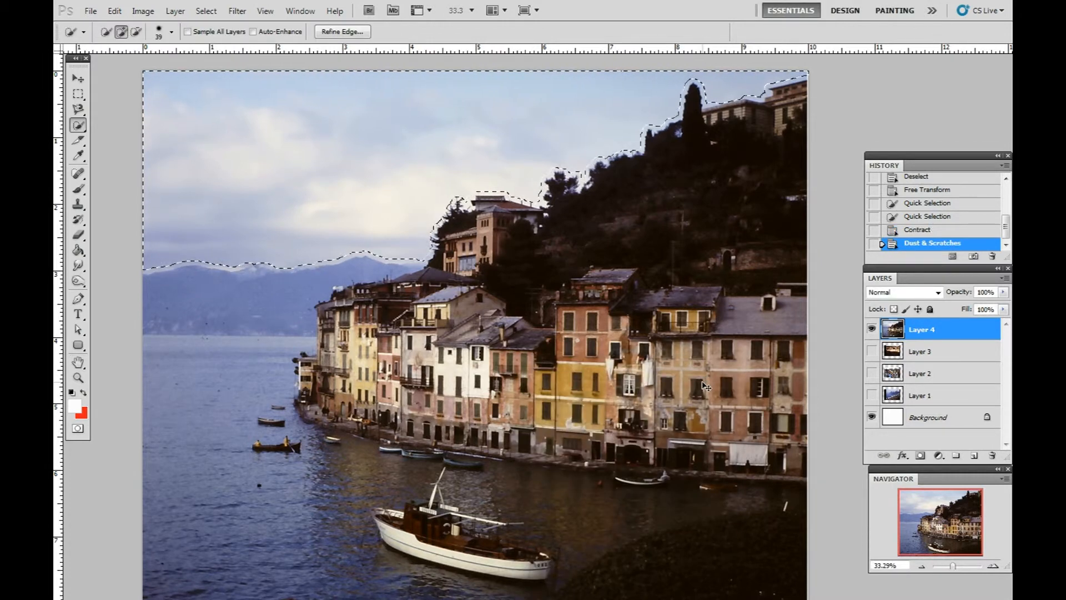
key(ctrl+d)
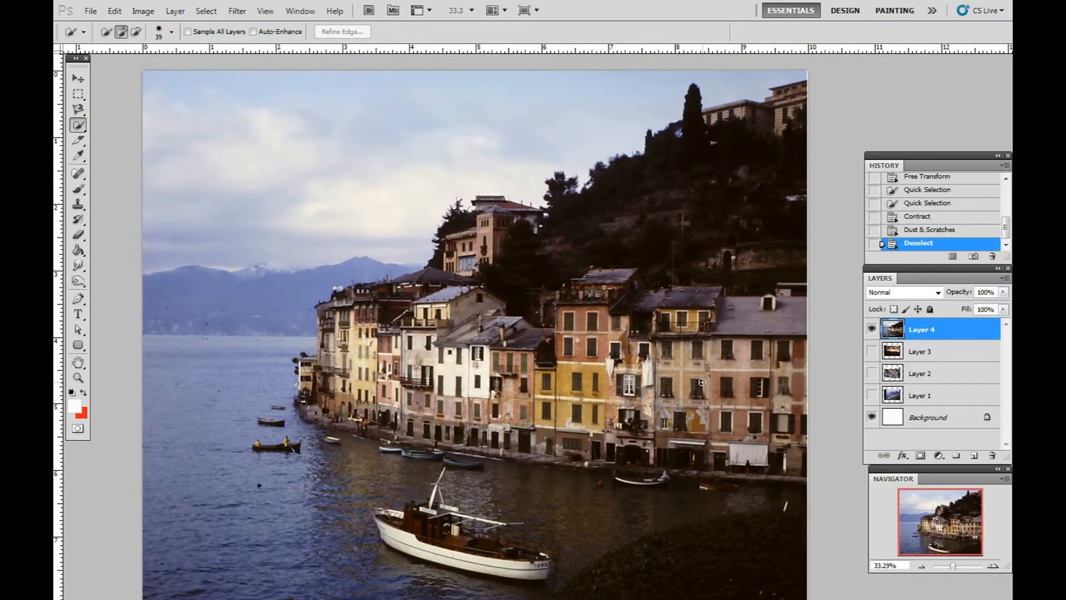